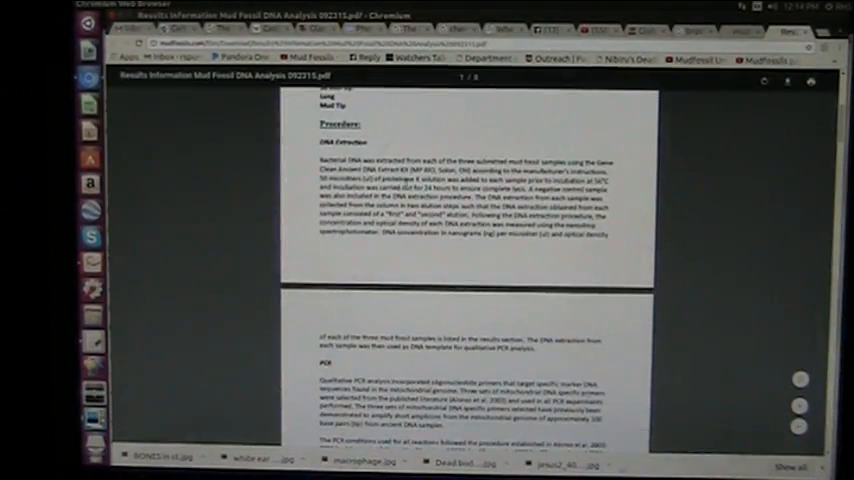
scroll("down", 3)
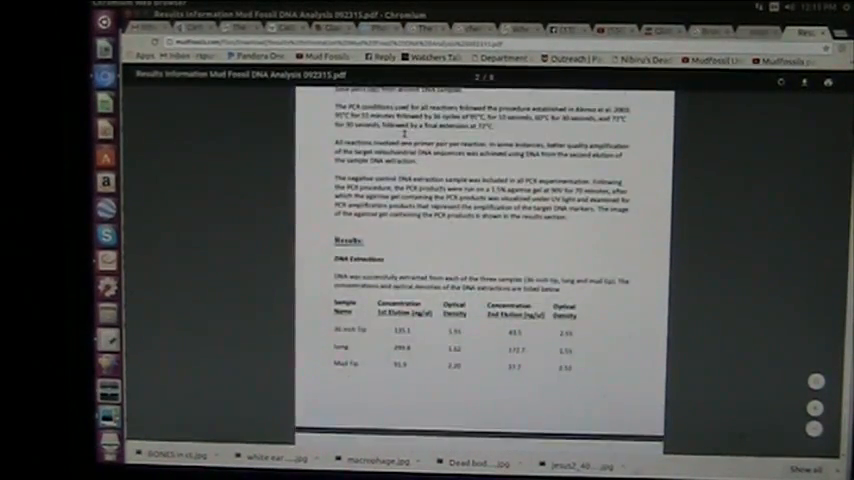
scroll("down", 3)
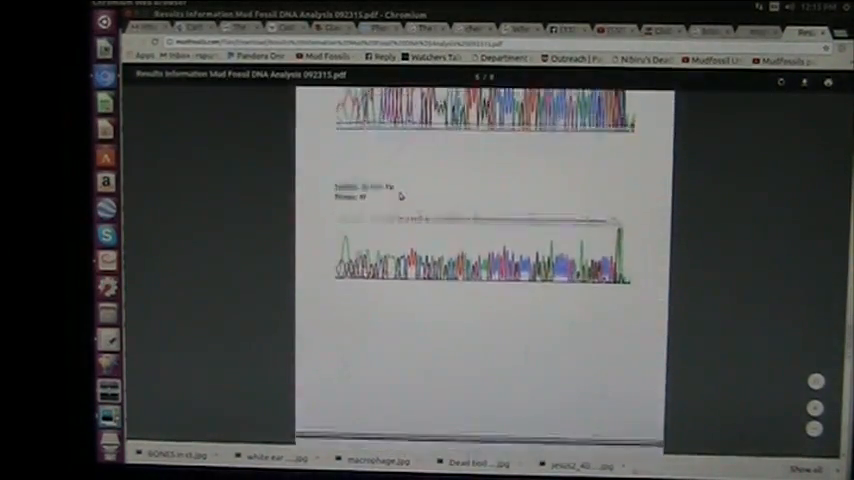
scroll("down", 3)
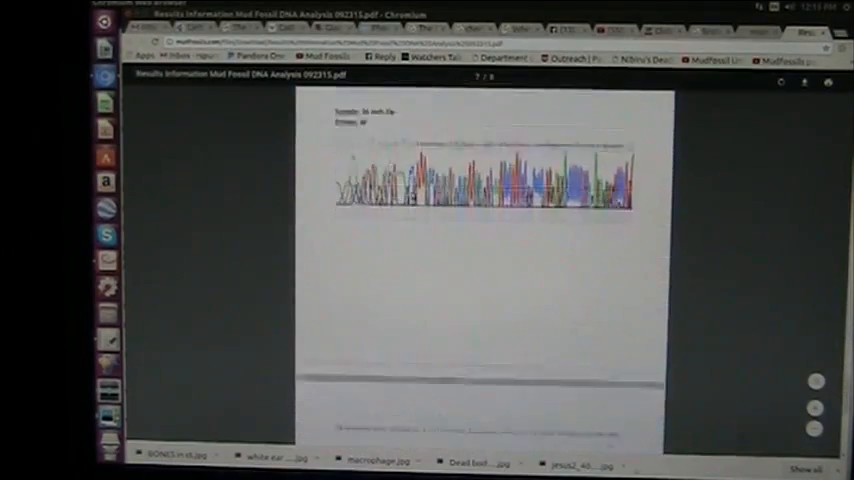
scroll("down", 3)
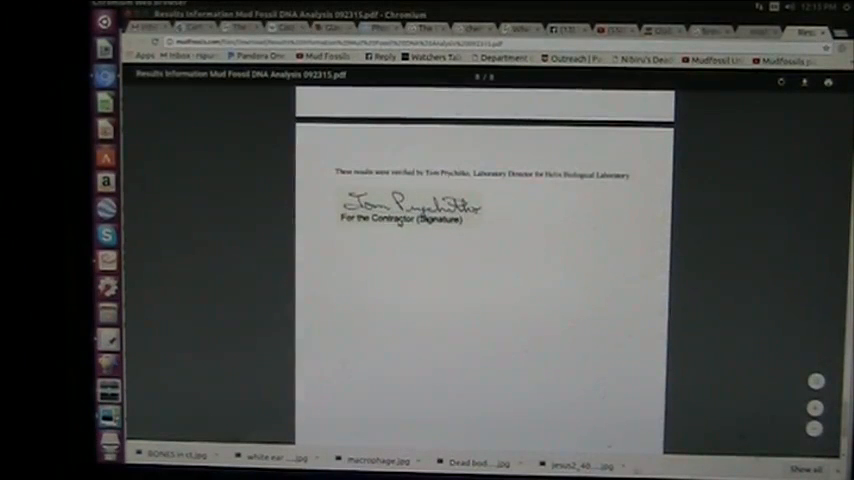